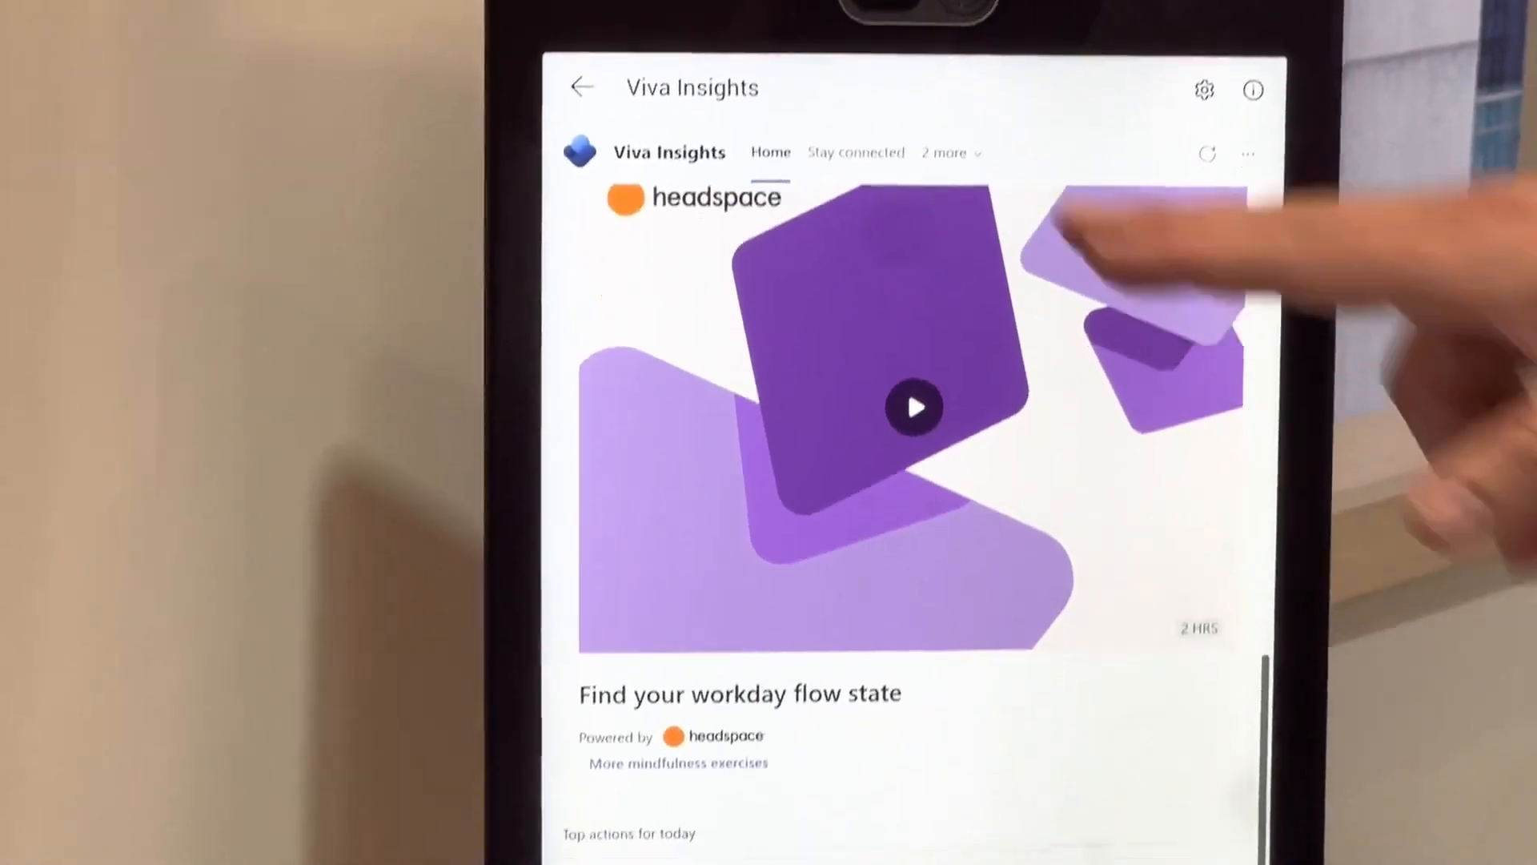
Switch from Viva Insights to the Chat list of recent chats and meetings
left_click(856, 152)
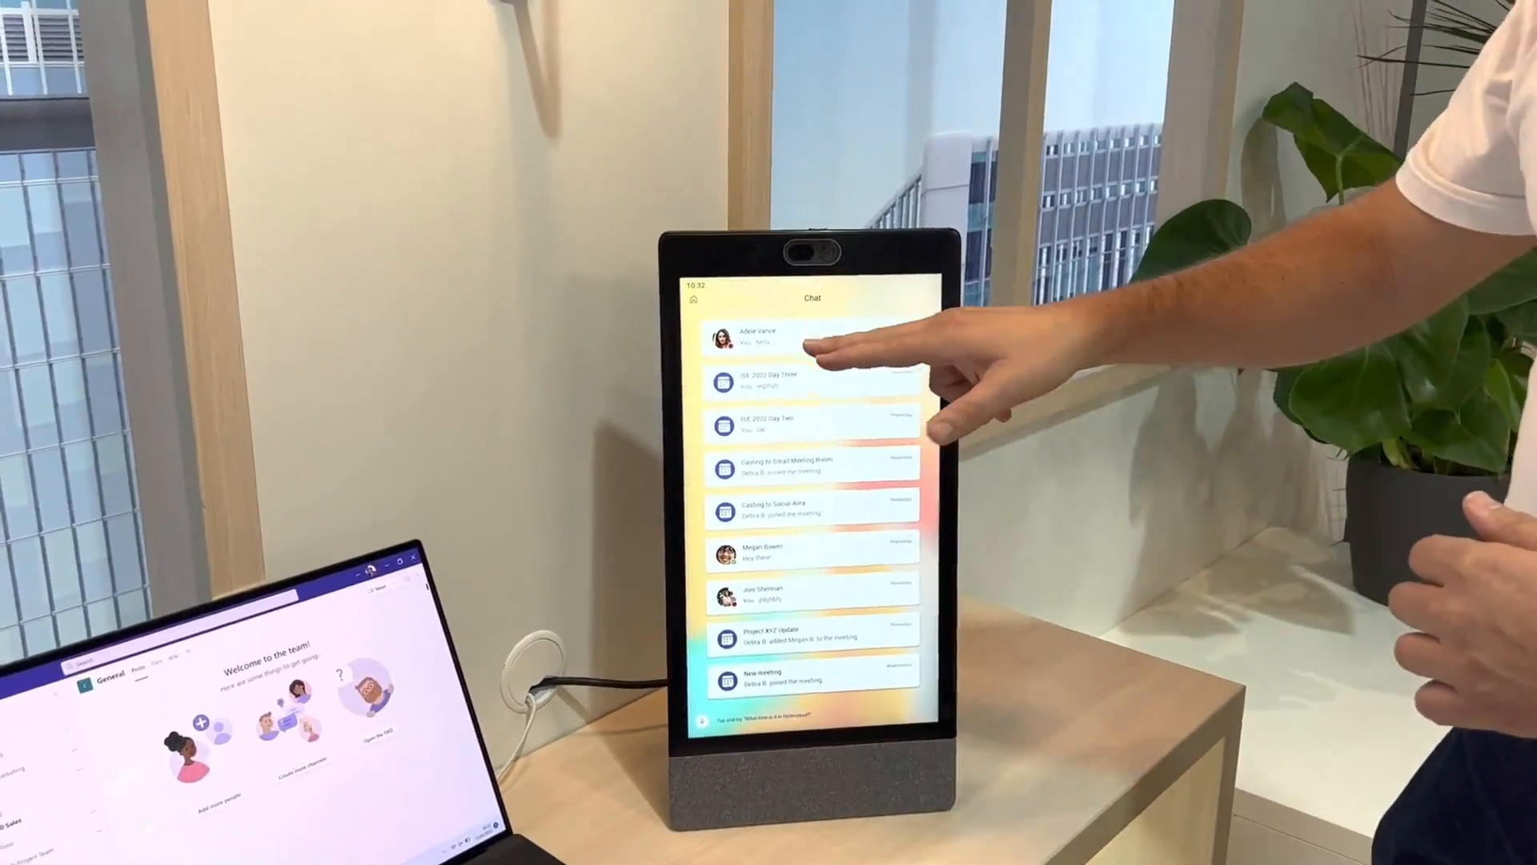
Show the Files page with OneDrive under places and recent documents
left_click(812, 338)
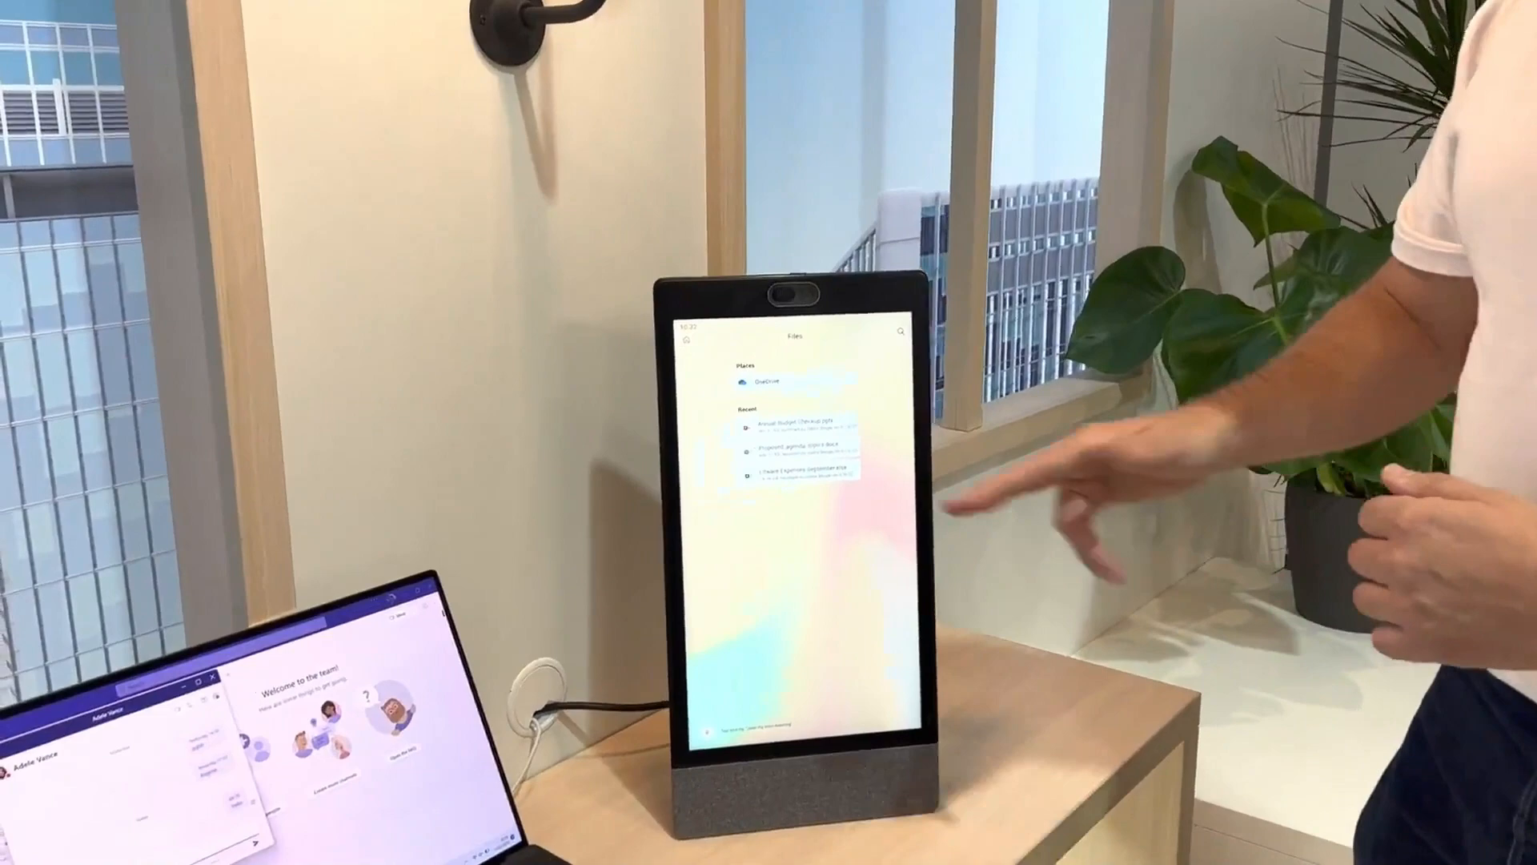
Return from Files to the home screen with feature shortcuts and upcoming meetings
left_click(785, 431)
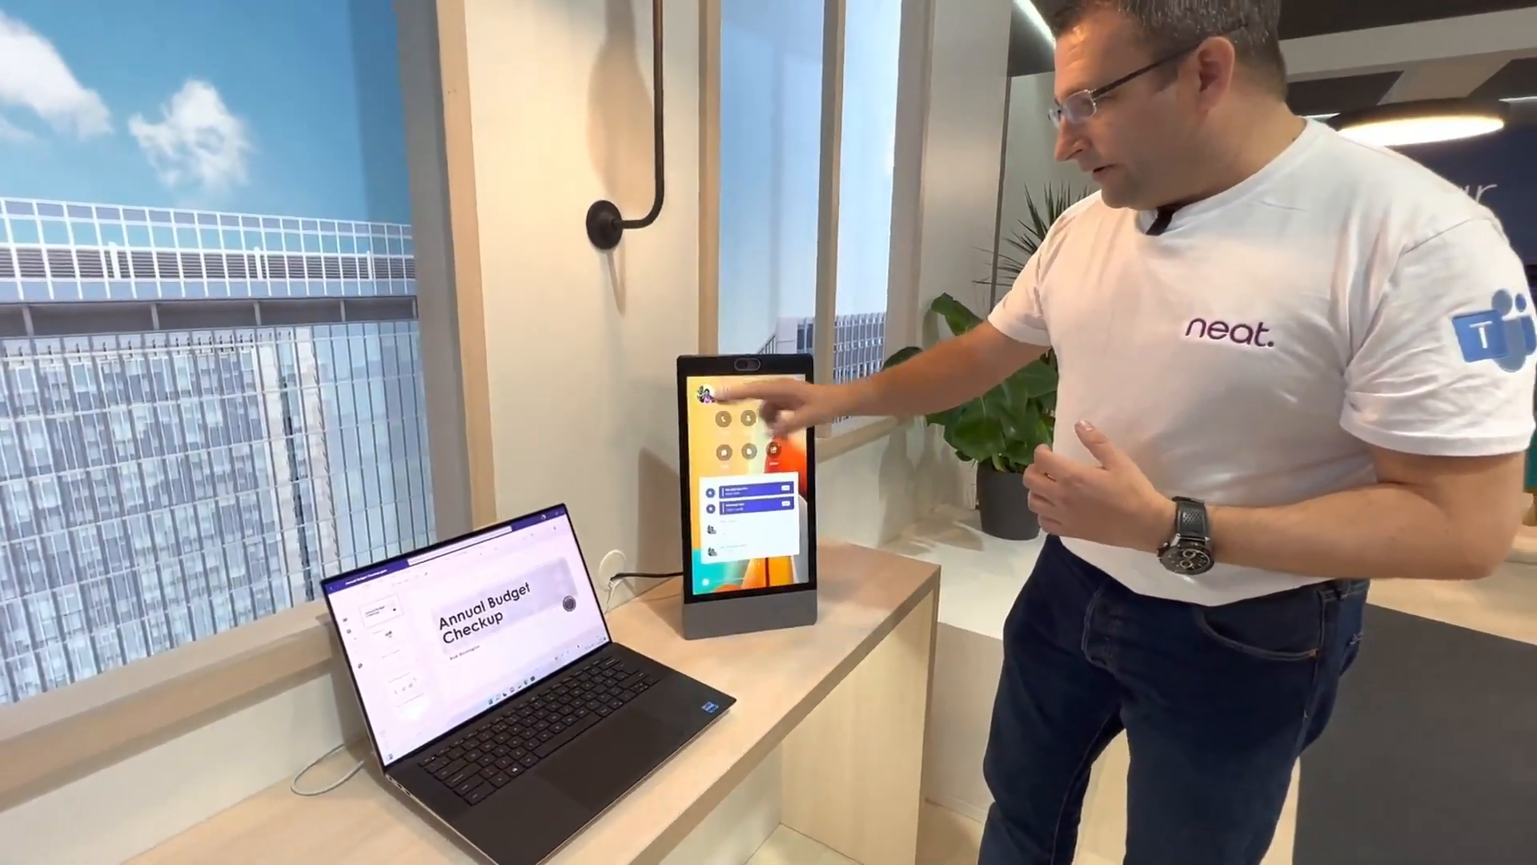
Join an upcoming meeting from the home screen and bring up its shared whiteboard
left_click(744, 431)
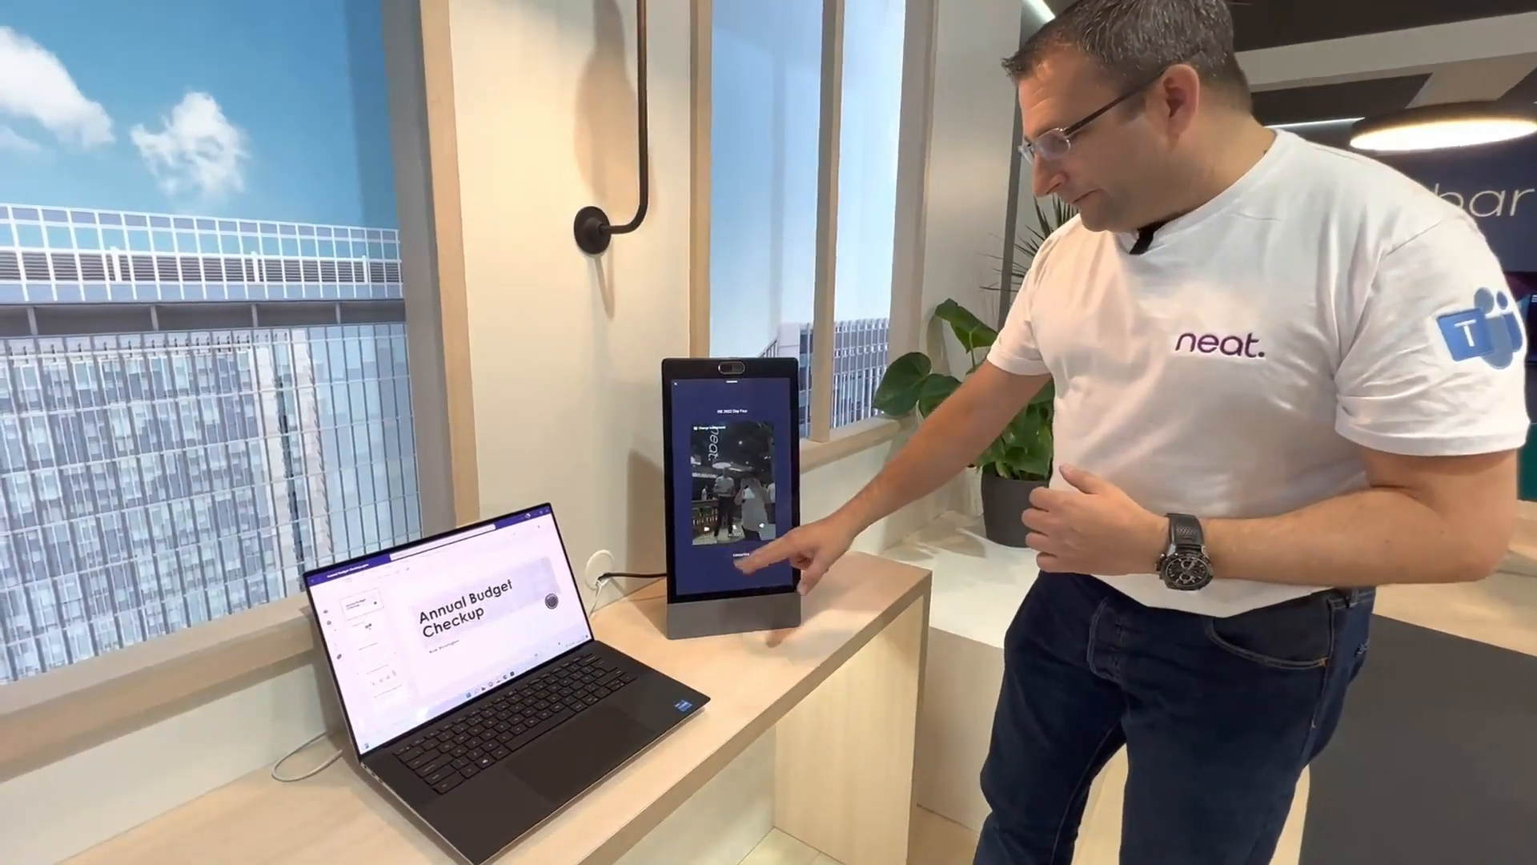
left_click(735, 540)
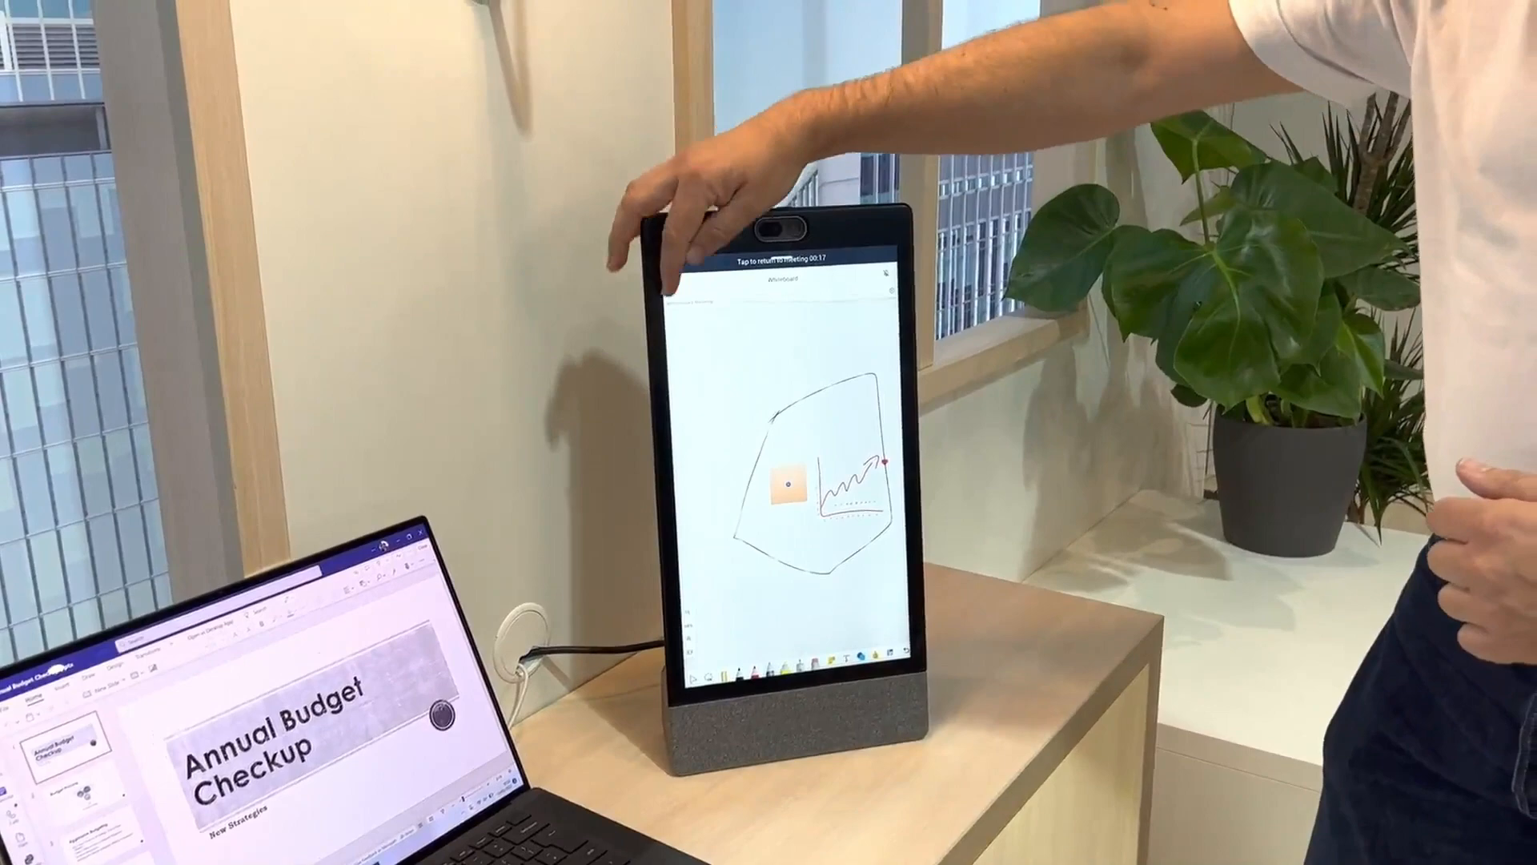
Return to the meeting's participant video gallery, then go back to the home screen
left_click(795, 259)
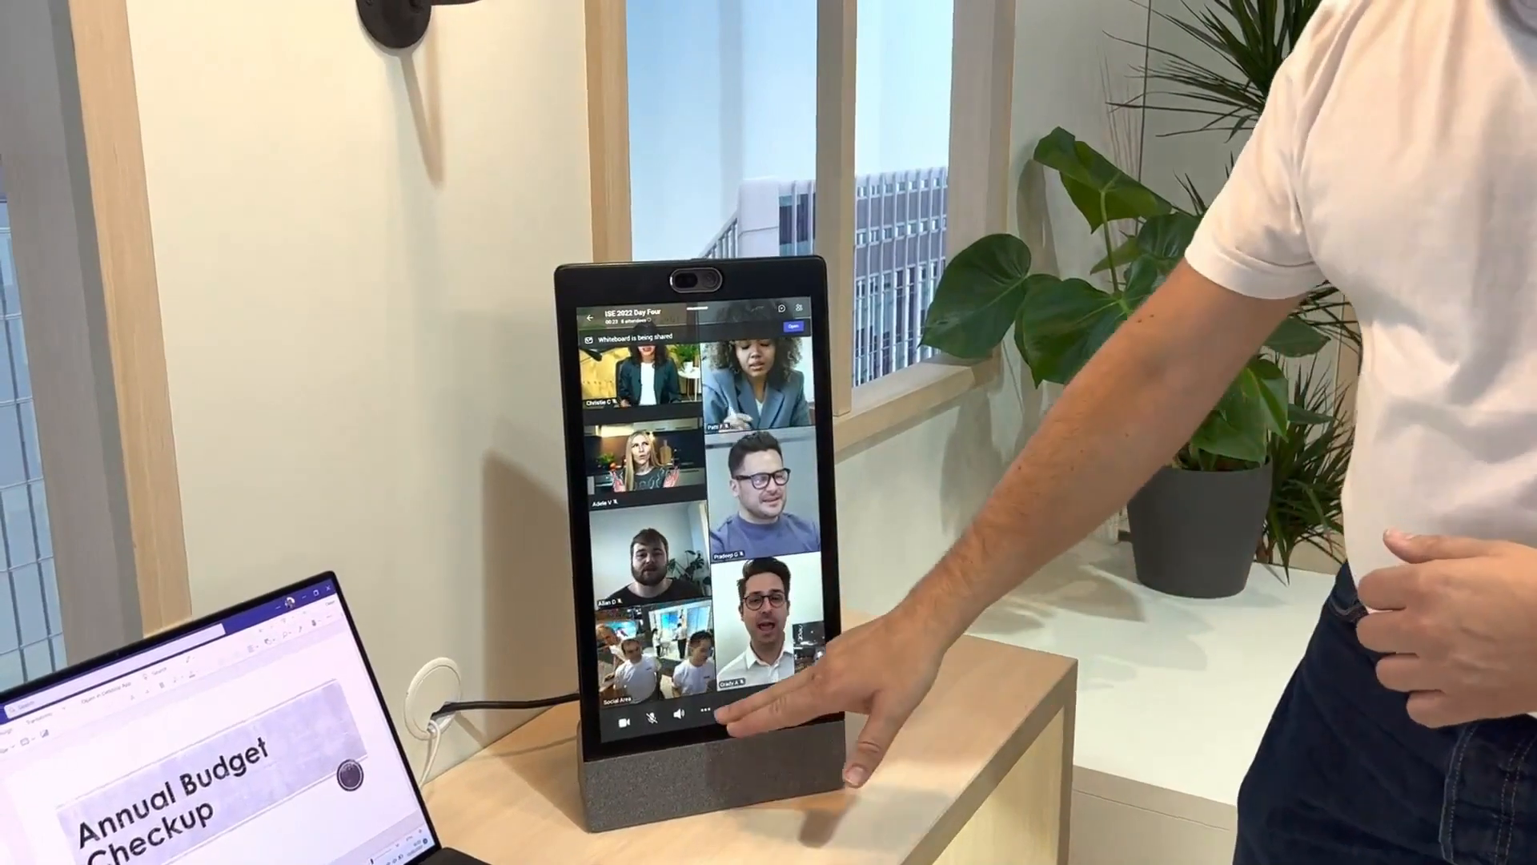
left_click(703, 714)
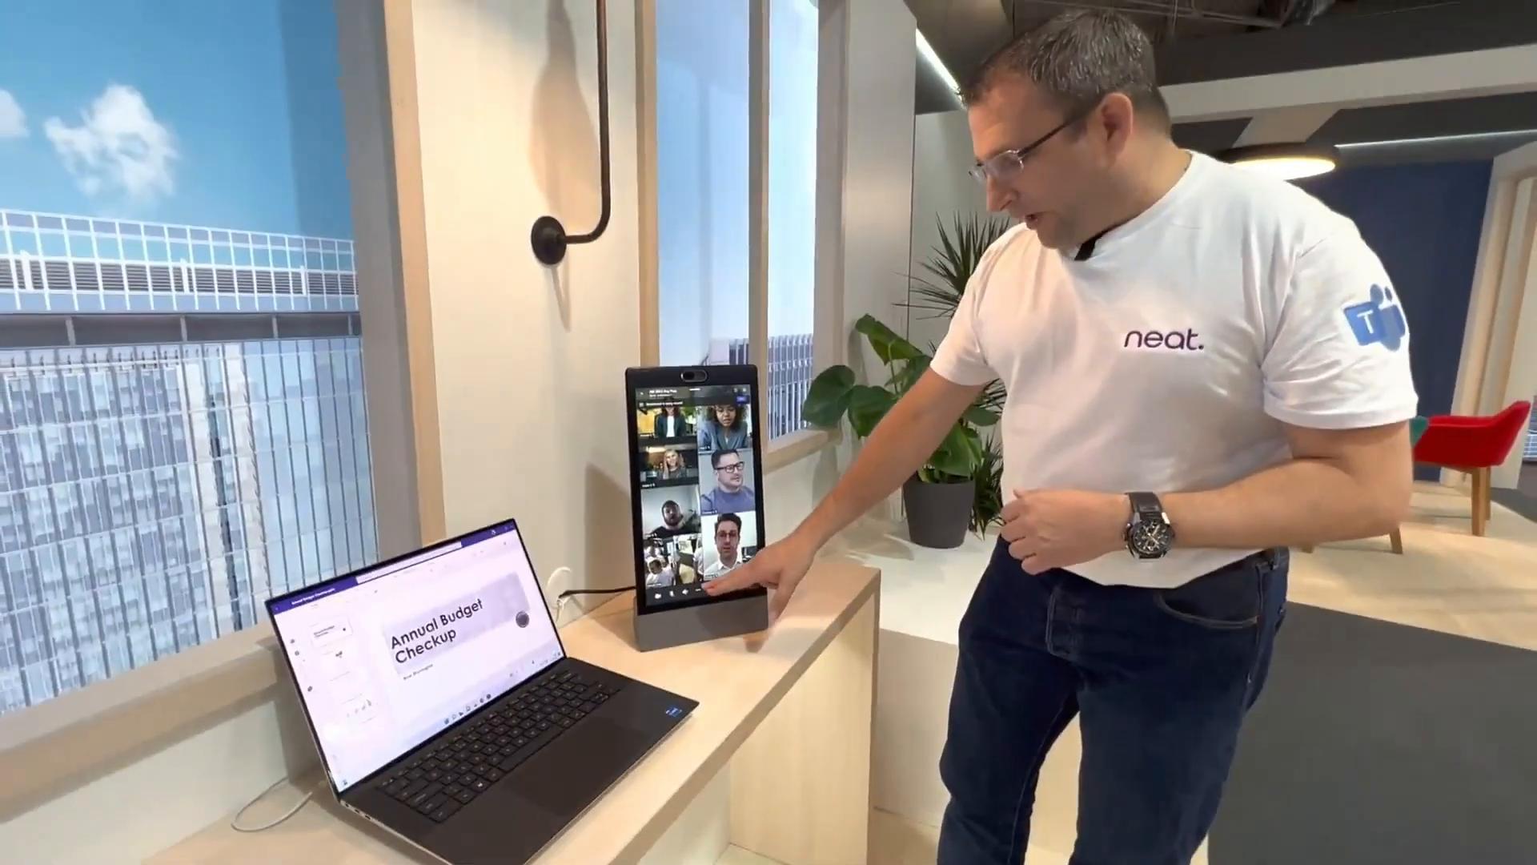
left_click(735, 559)
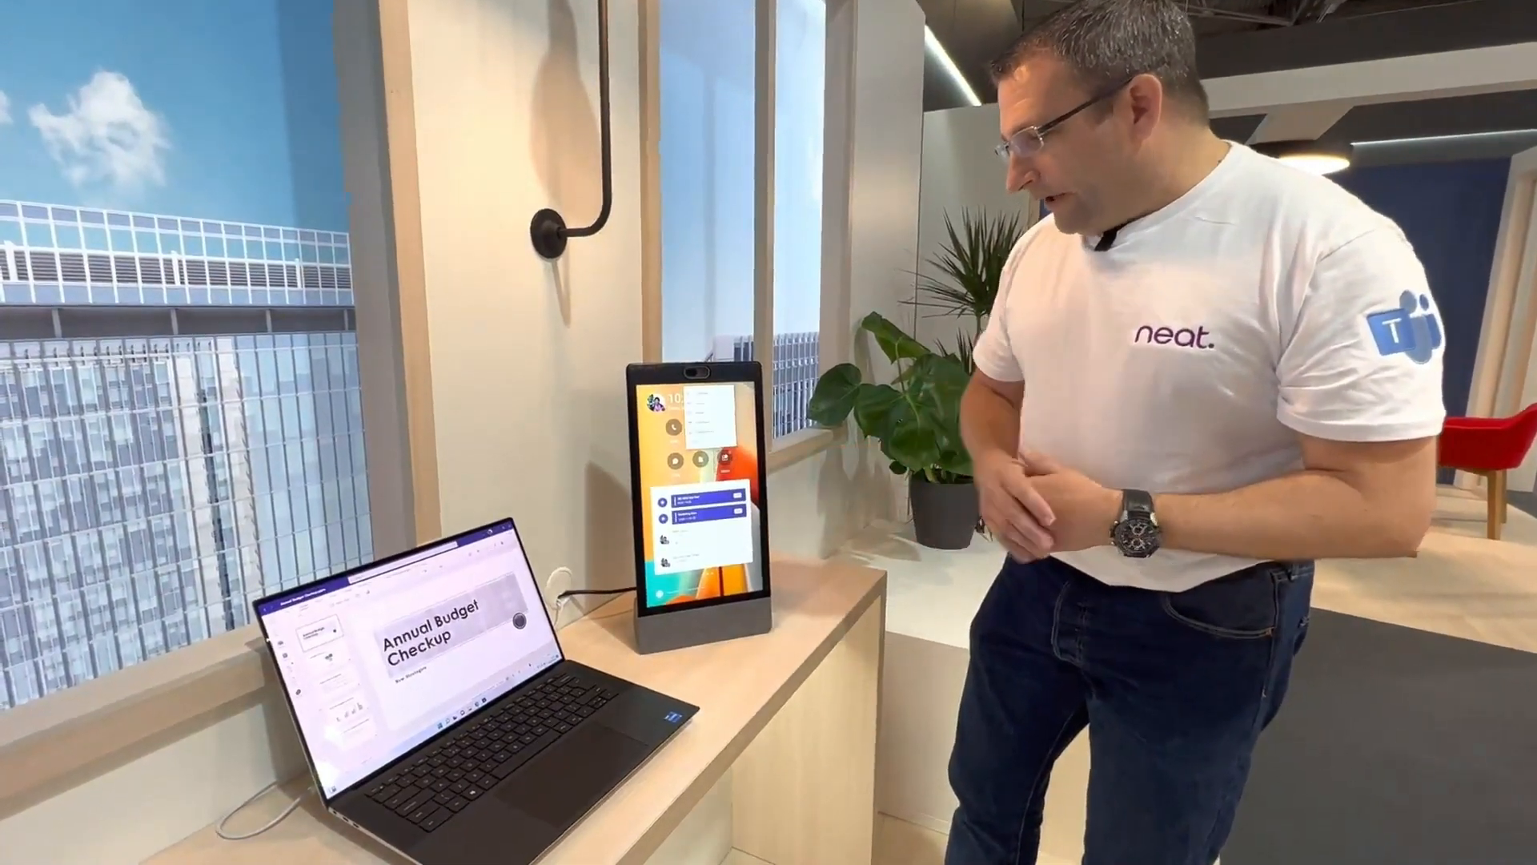